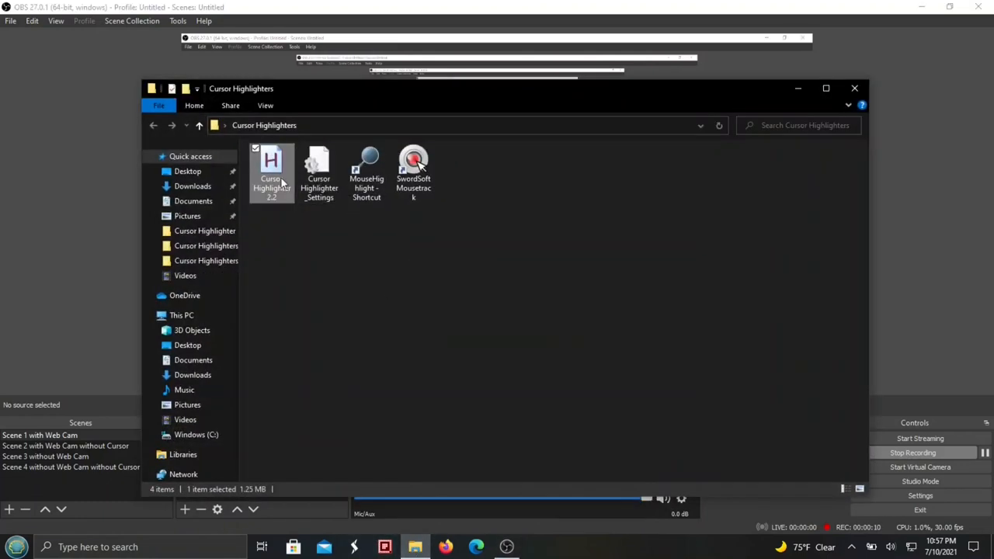
mouse_move(796, 95)
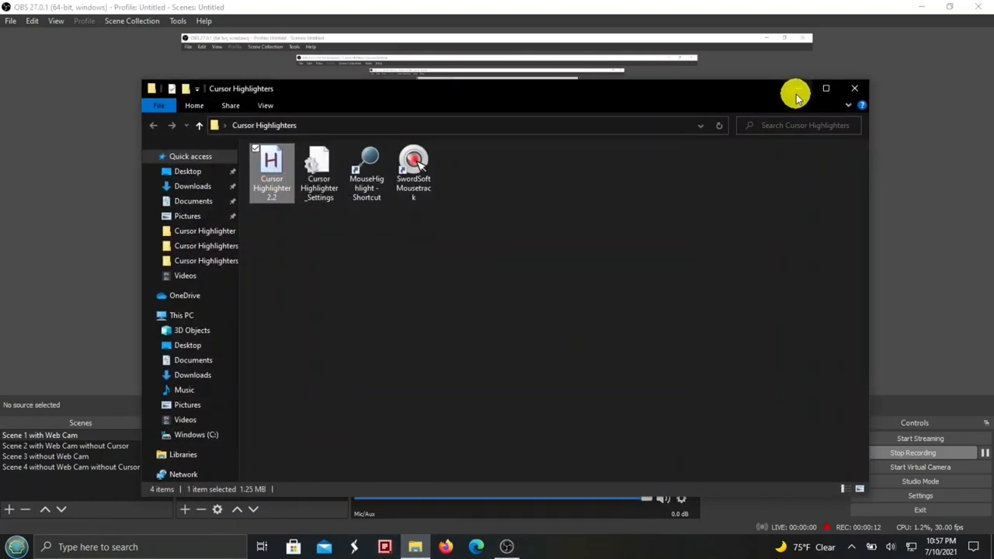
Step: Run Cursor Highlighter 2.2 and show its tray menu with exit, settings and cursor-mode options
left_click(854, 87)
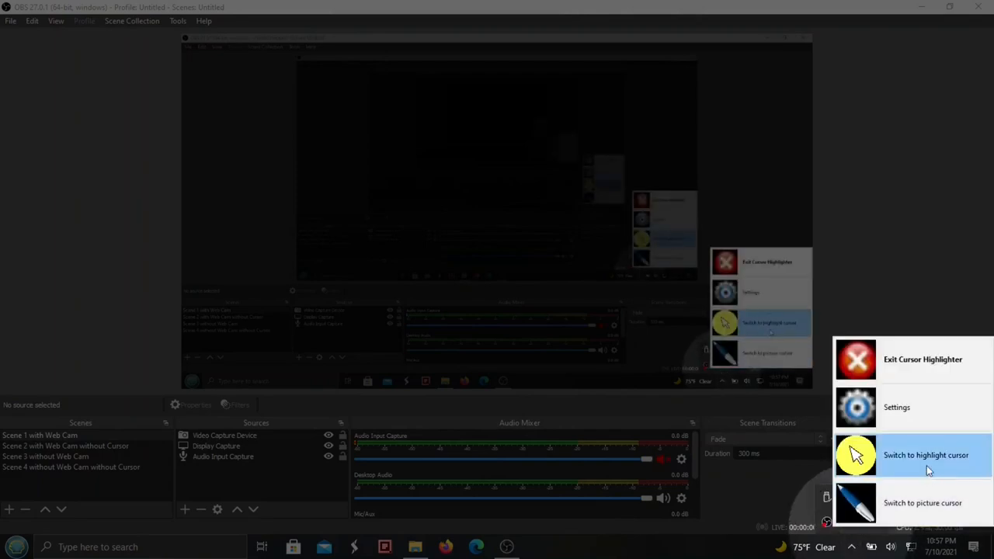
Step: Show the Highlight settings: 50×50 size, opacity 200 and yellow colour
left_click(898, 407)
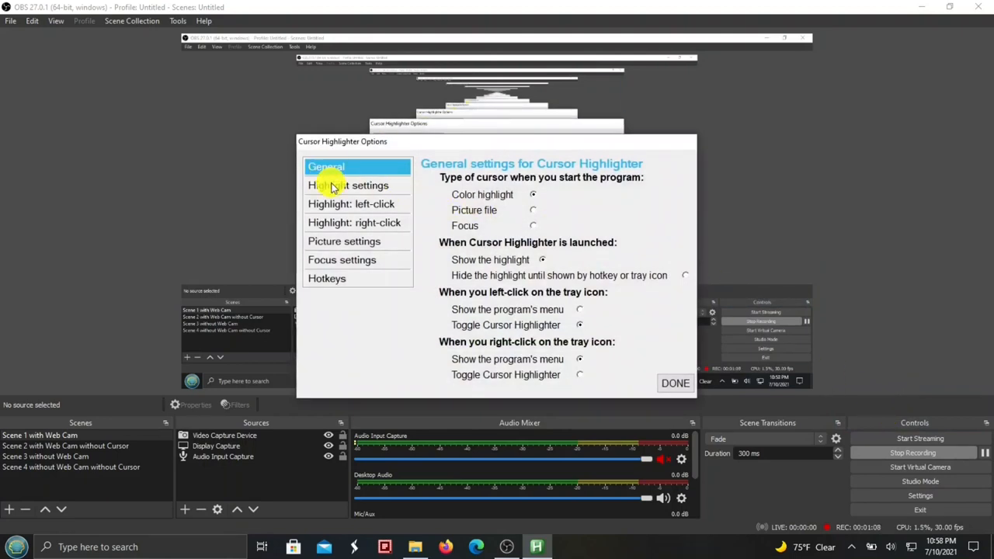
left_click(348, 185)
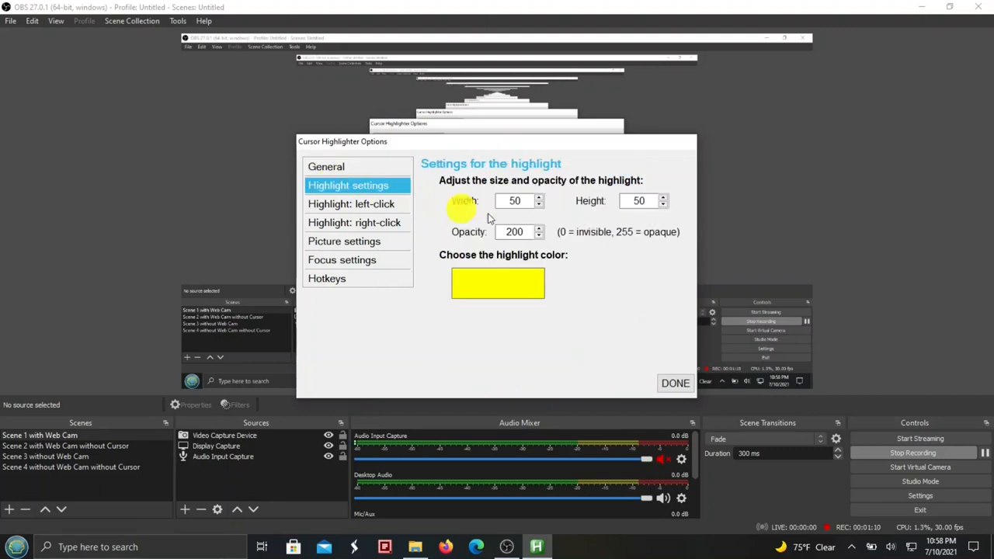
mouse_move(559, 208)
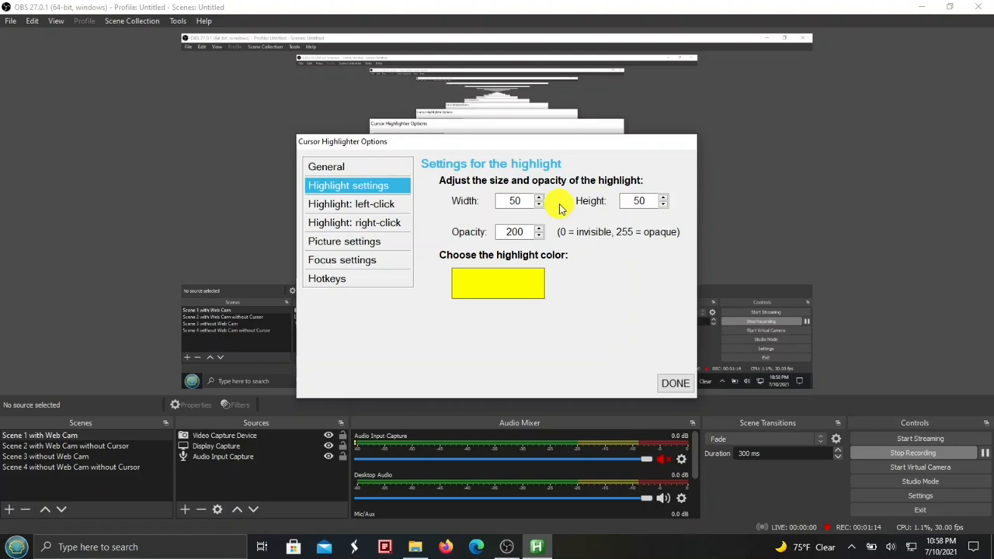
mouse_move(560, 227)
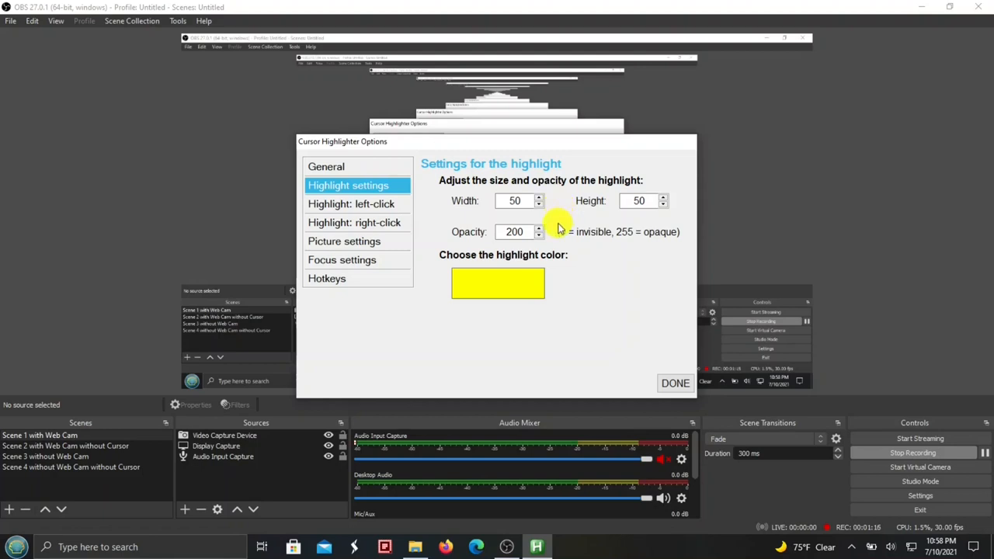
mouse_move(497, 286)
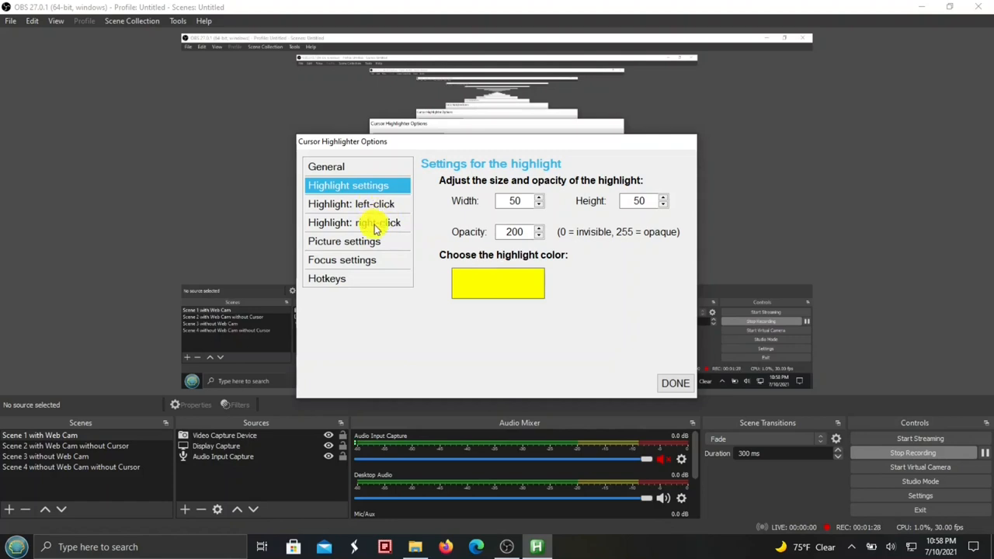
mouse_move(373, 245)
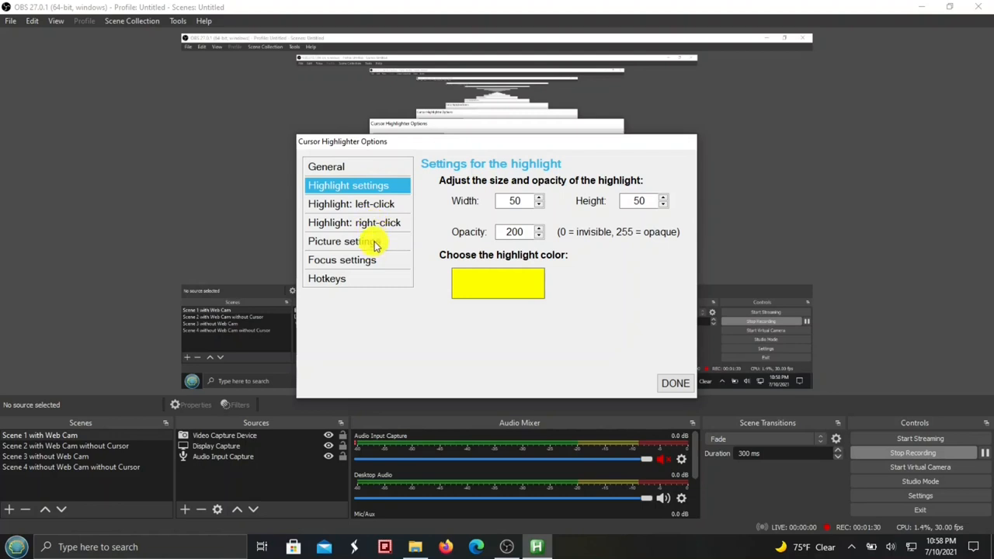
mouse_move(376, 261)
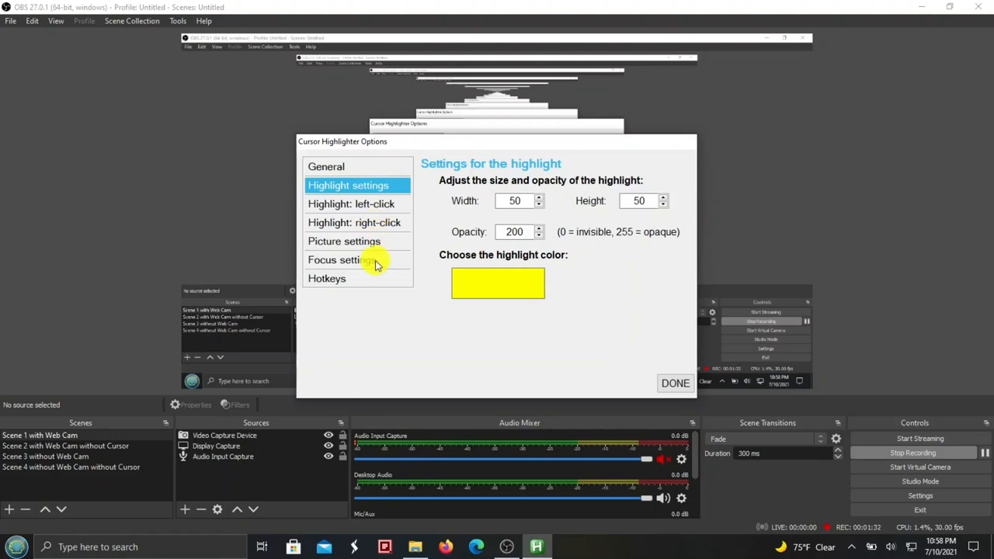
mouse_move(516, 342)
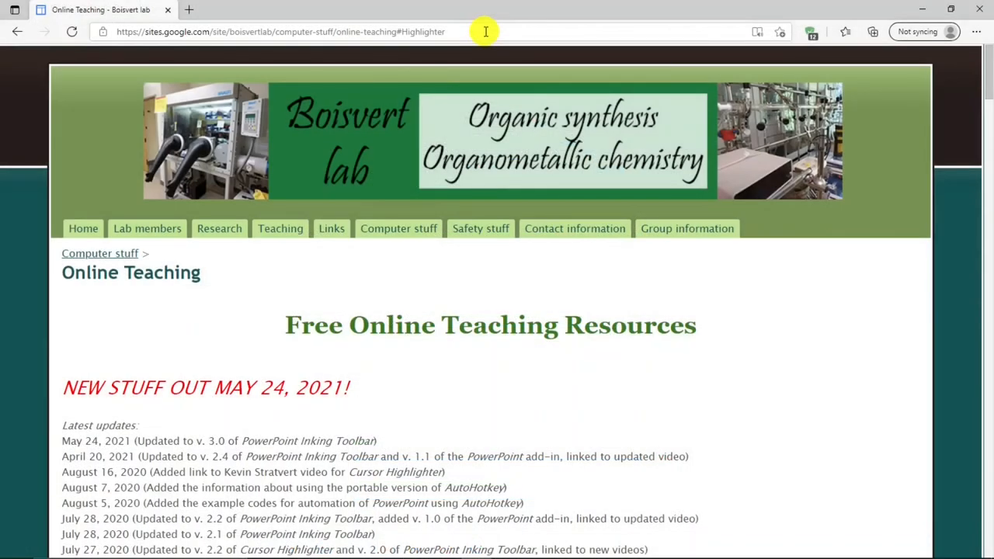
mouse_move(986, 75)
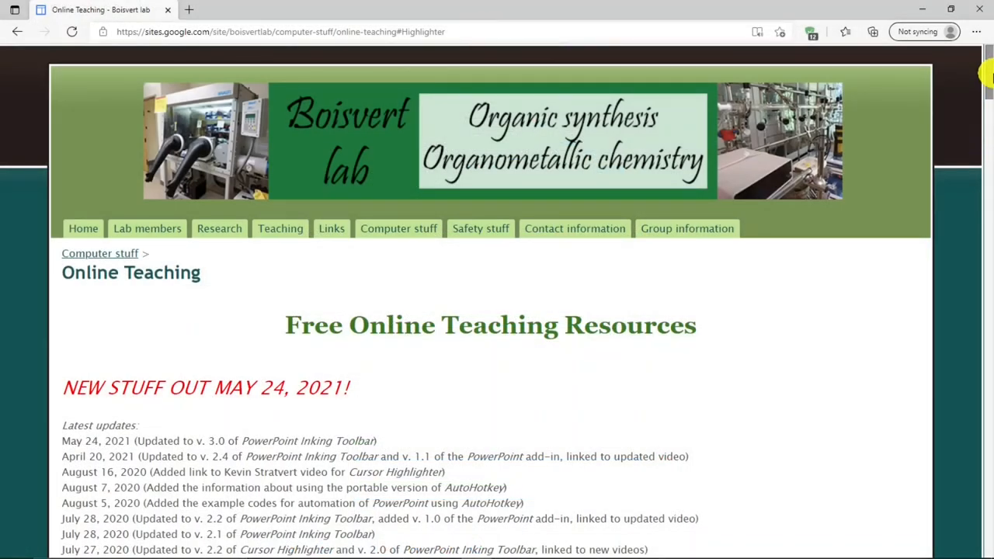
Step: Scroll the Boisvert lab page to section 3, Cursor Highlighter, with its version 2.2 .ahk link
scroll("down", 3)
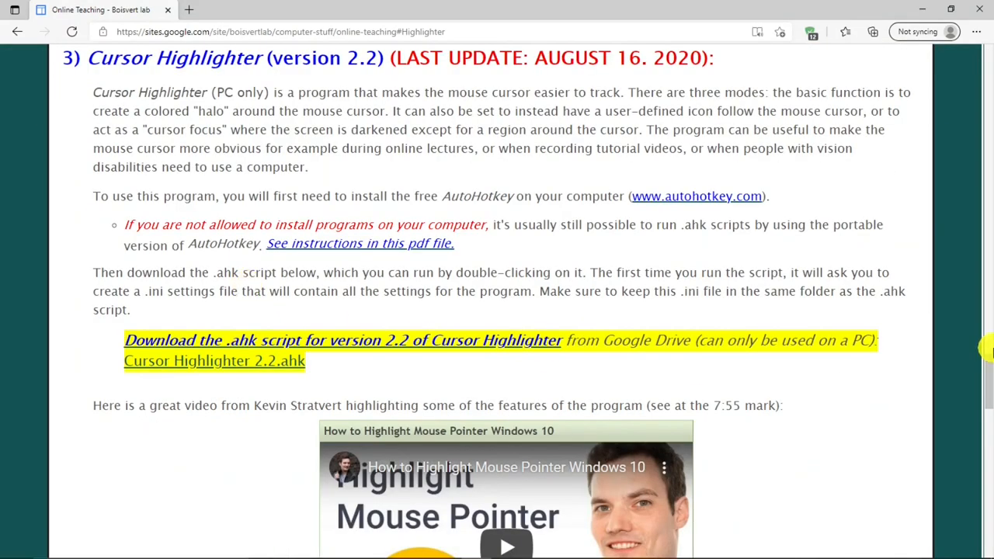
mouse_move(805, 183)
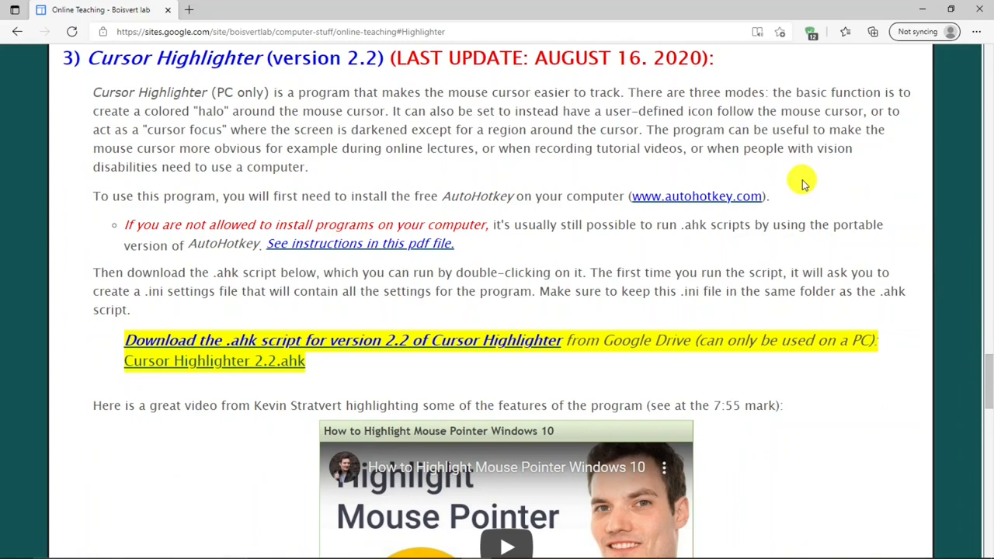
mouse_move(675, 196)
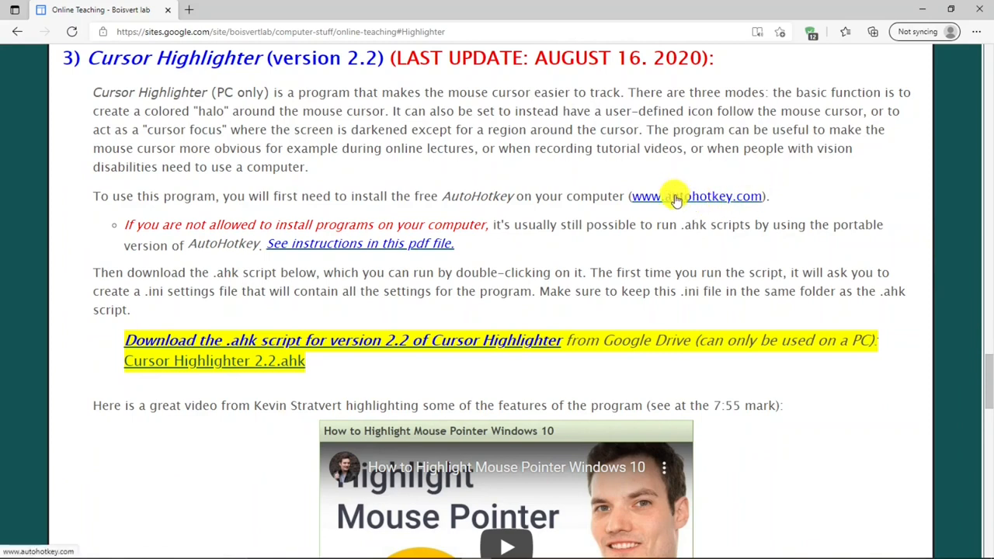
mouse_move(690, 203)
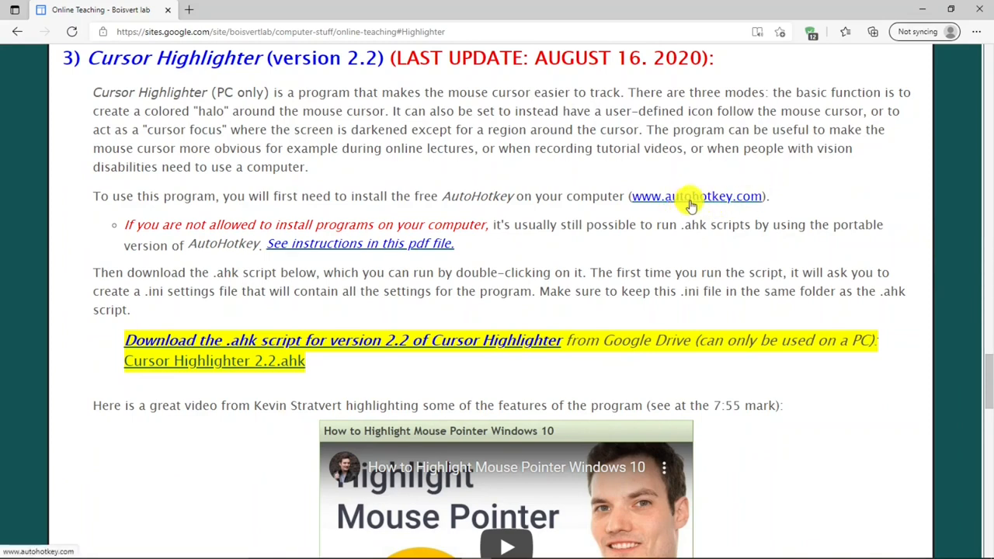
mouse_move(776, 185)
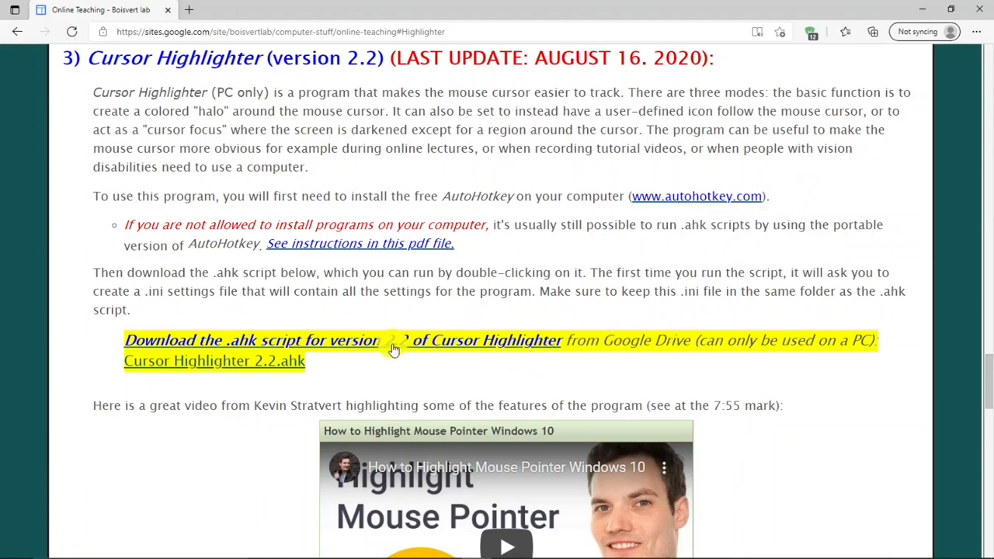
mouse_move(456, 350)
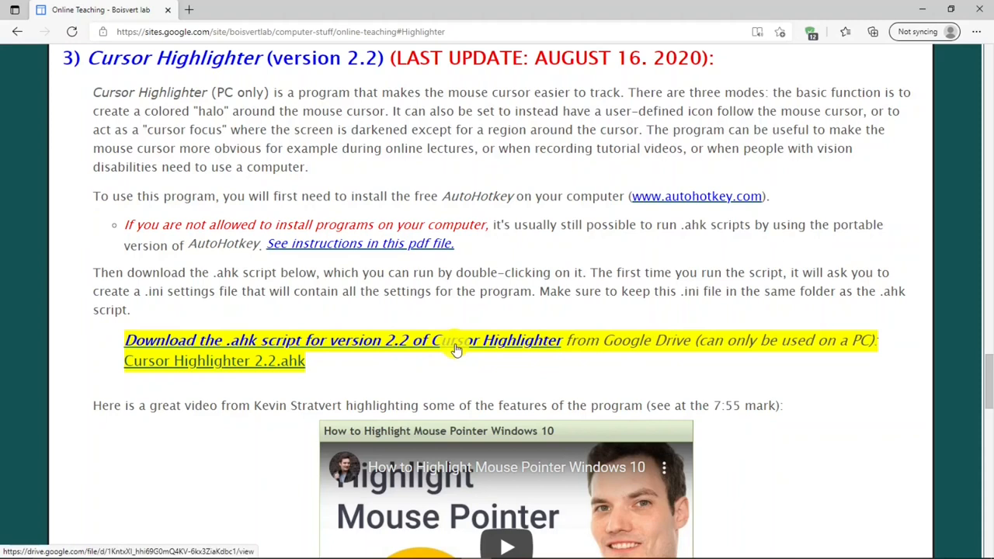
mouse_move(457, 345)
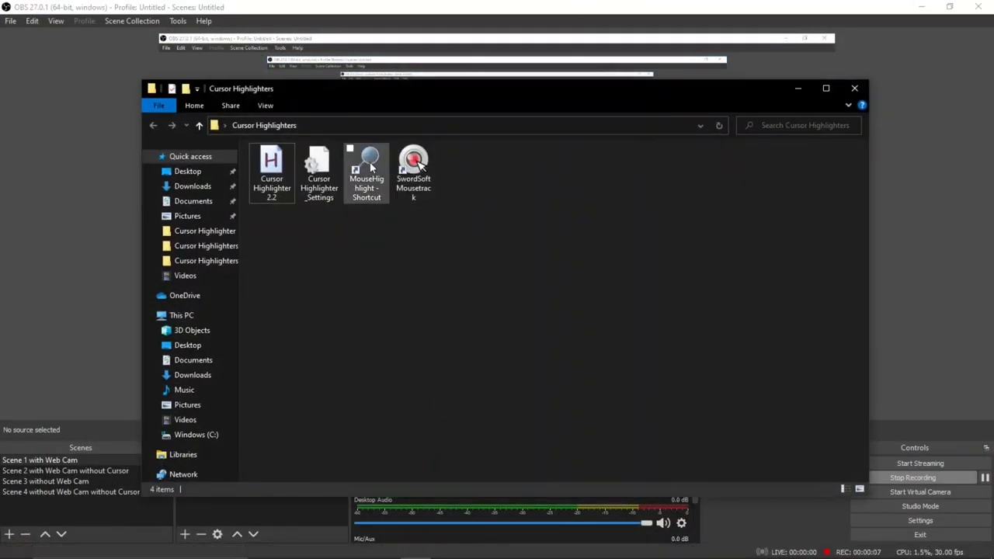
Step: Launch Mouse Highlight showing yellow highlight at opacity 200 and red click highlight
double_click(367, 163)
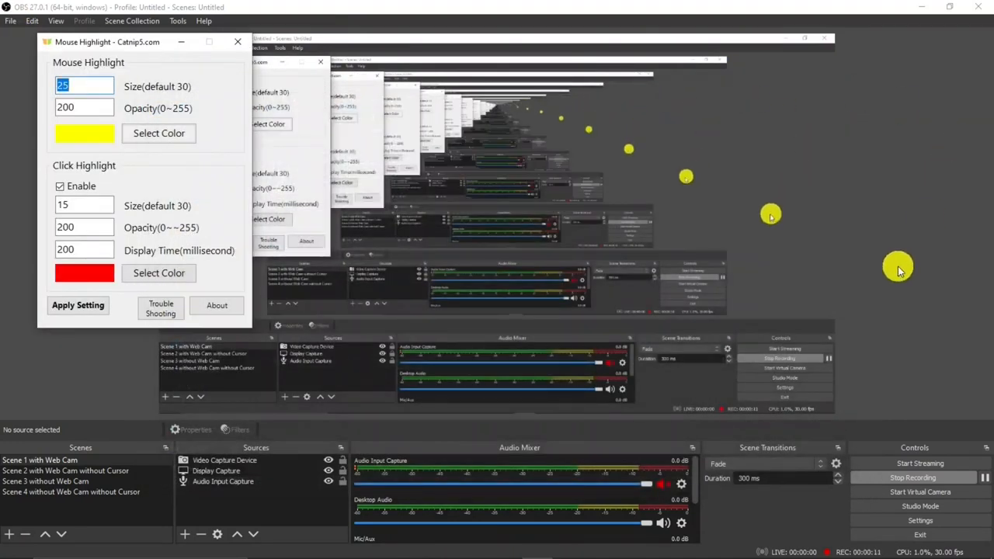
mouse_move(925, 314)
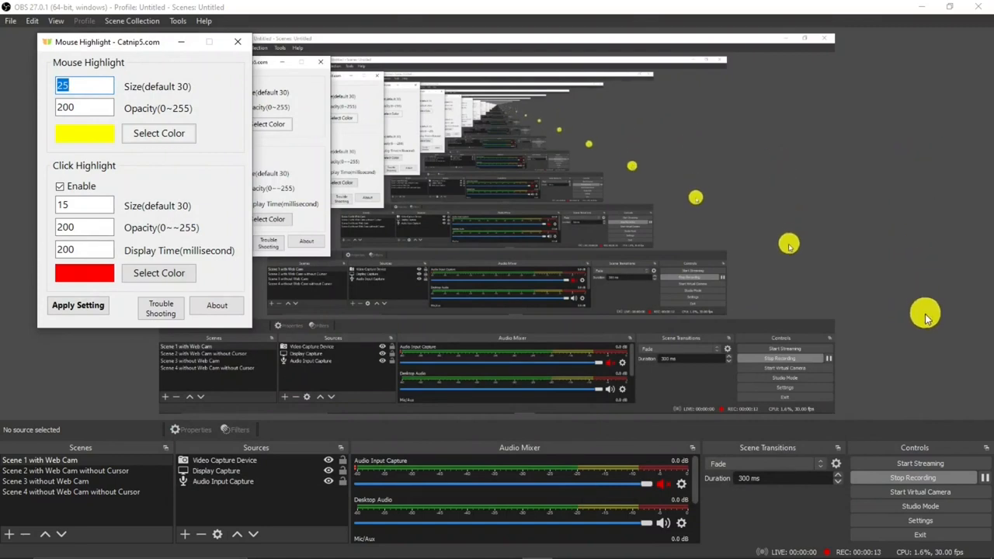
mouse_move(248, 105)
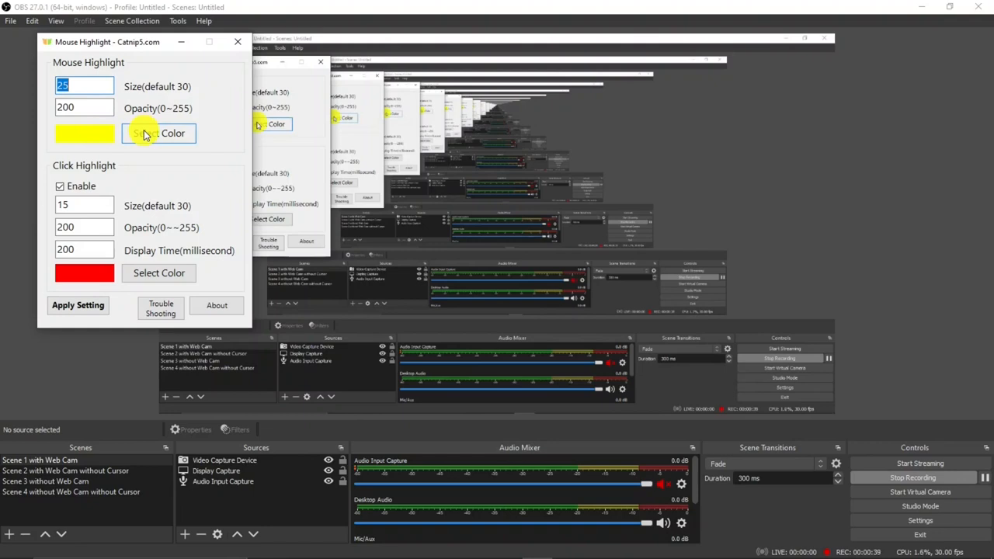
Step: Set the mouse highlight colour to green and apply the setting
left_click(159, 134)
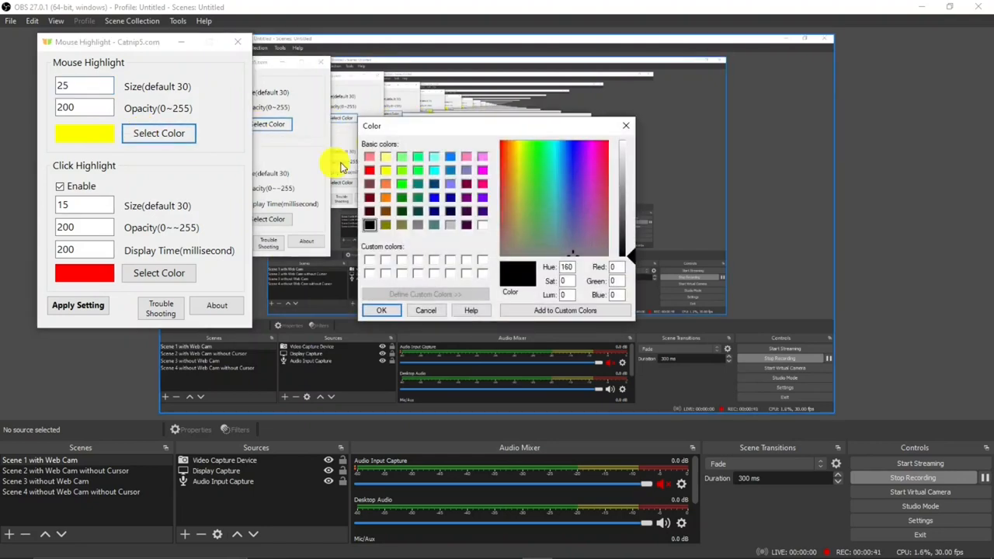
left_click(401, 187)
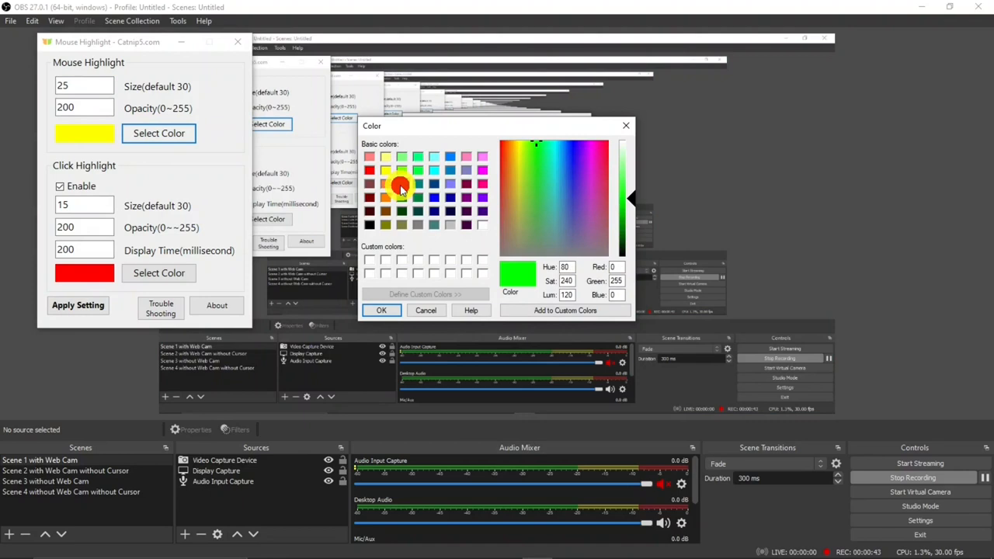
left_click(381, 311)
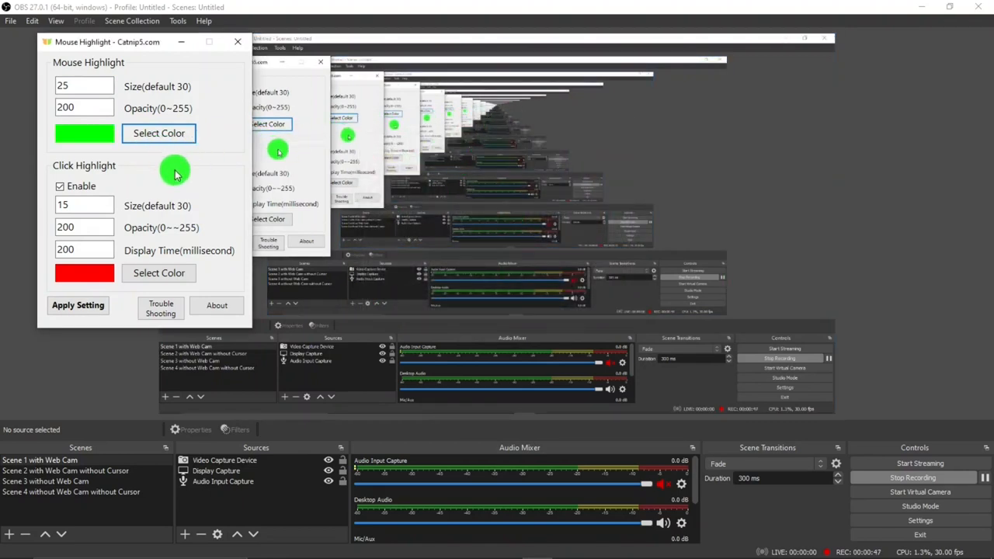
mouse_move(132, 170)
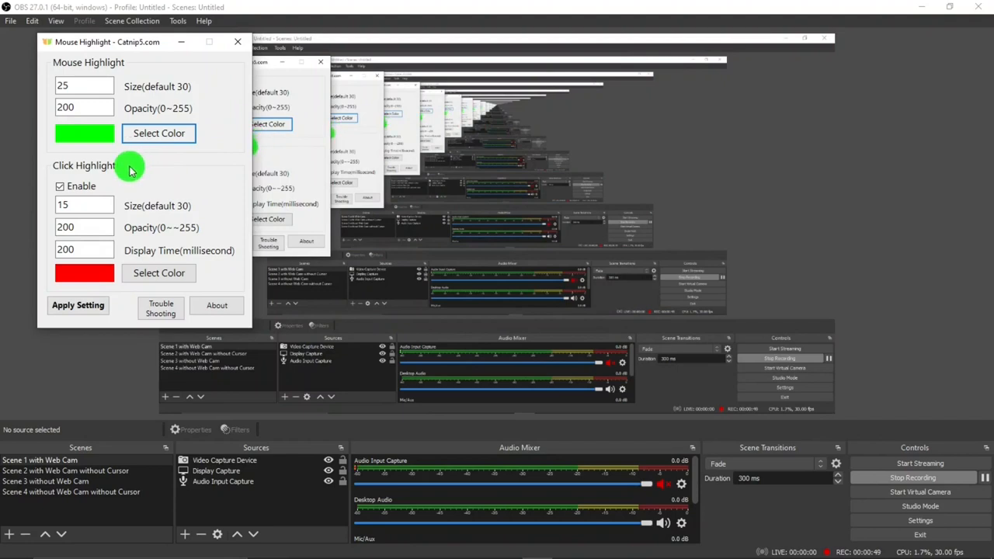
mouse_move(148, 200)
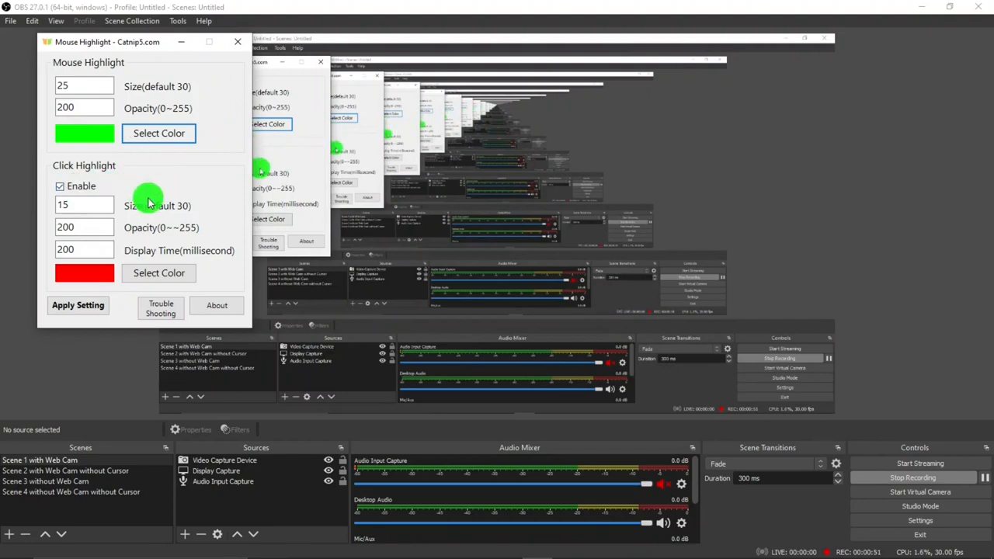
mouse_move(147, 212)
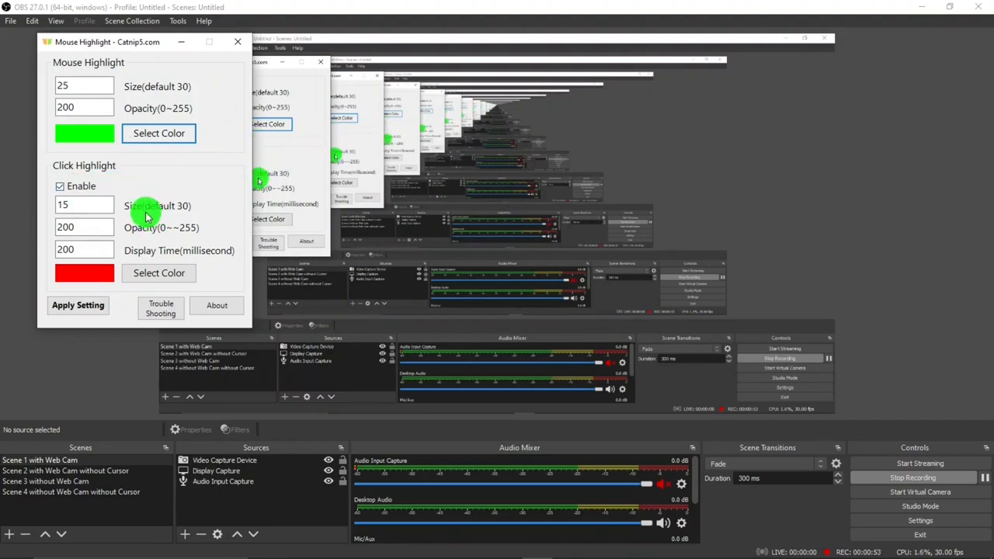
left_click(84, 249)
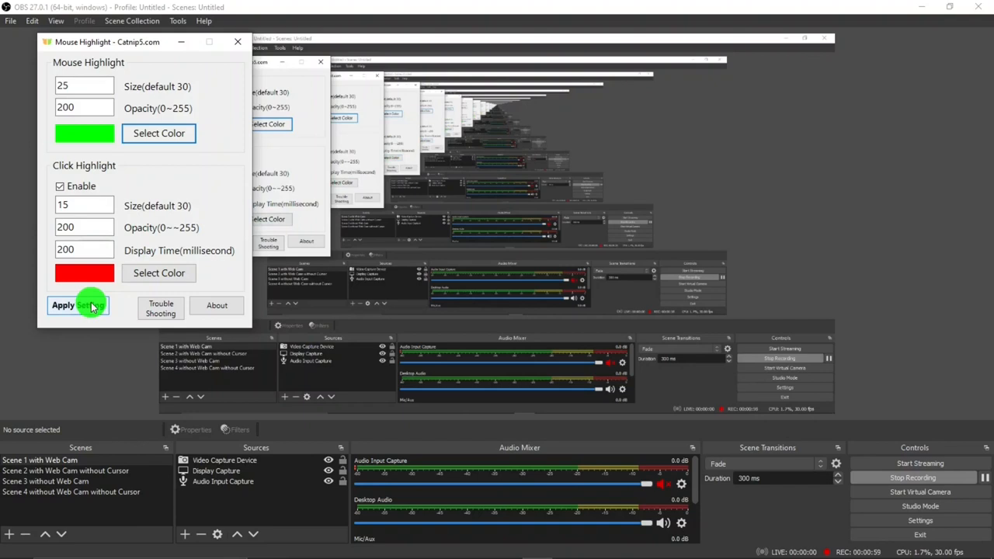
left_click(78, 304)
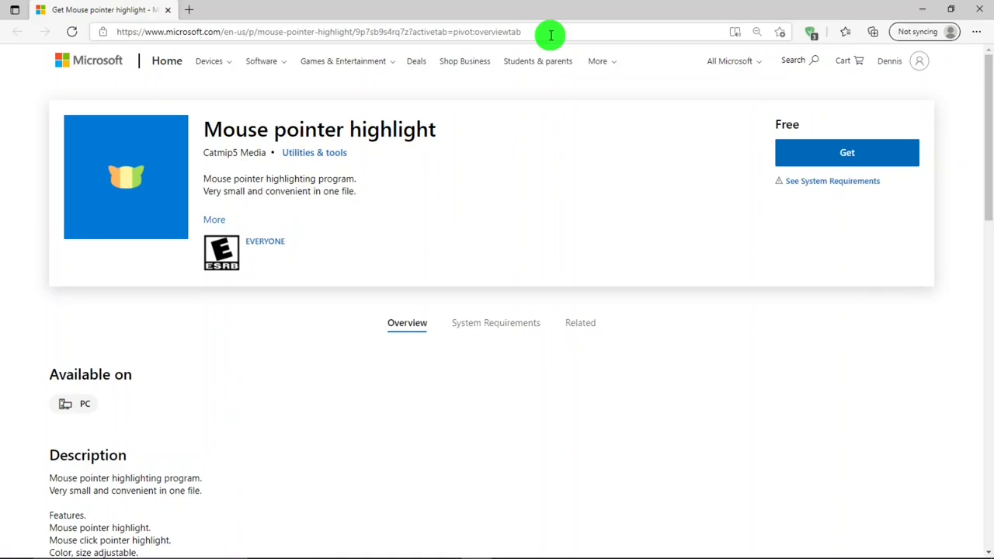
mouse_move(728, 188)
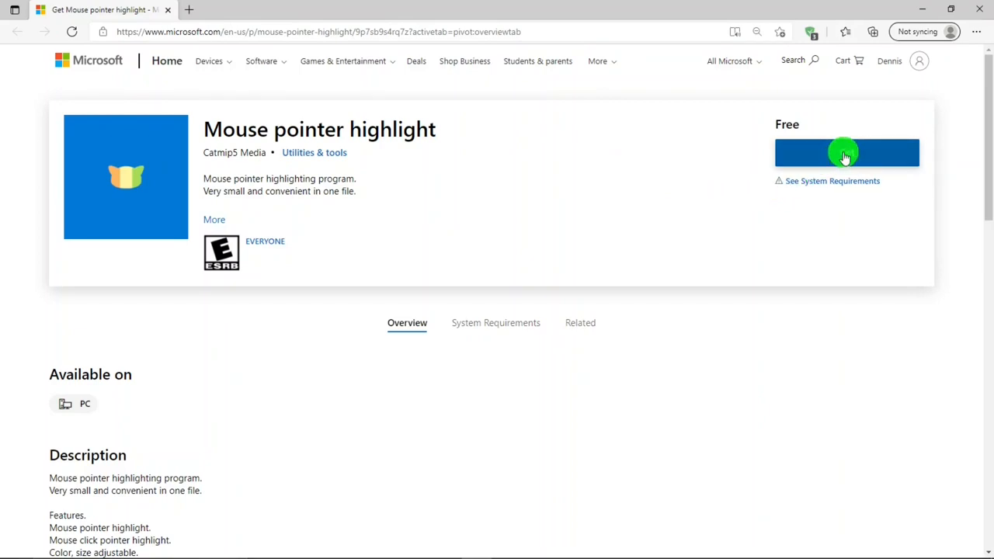
mouse_move(675, 202)
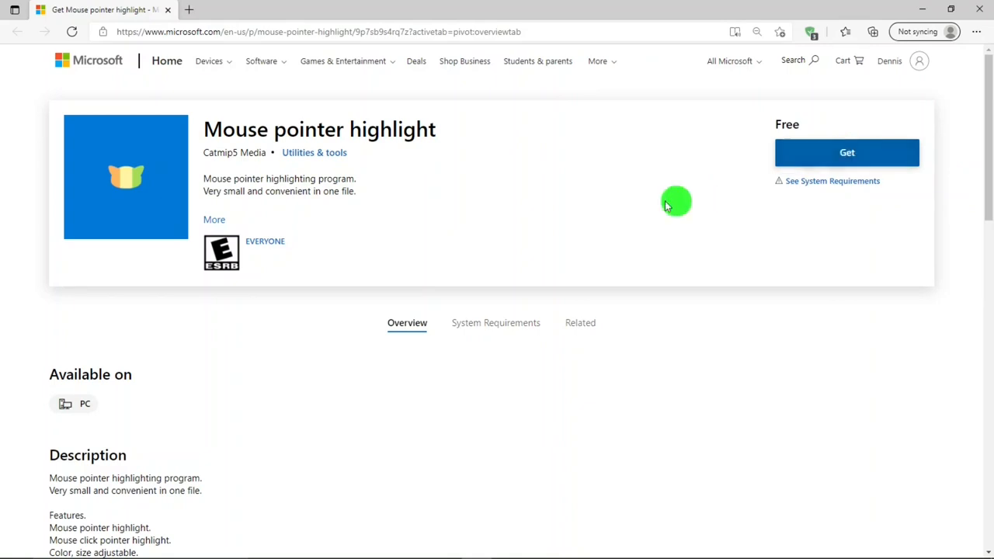
mouse_move(584, 173)
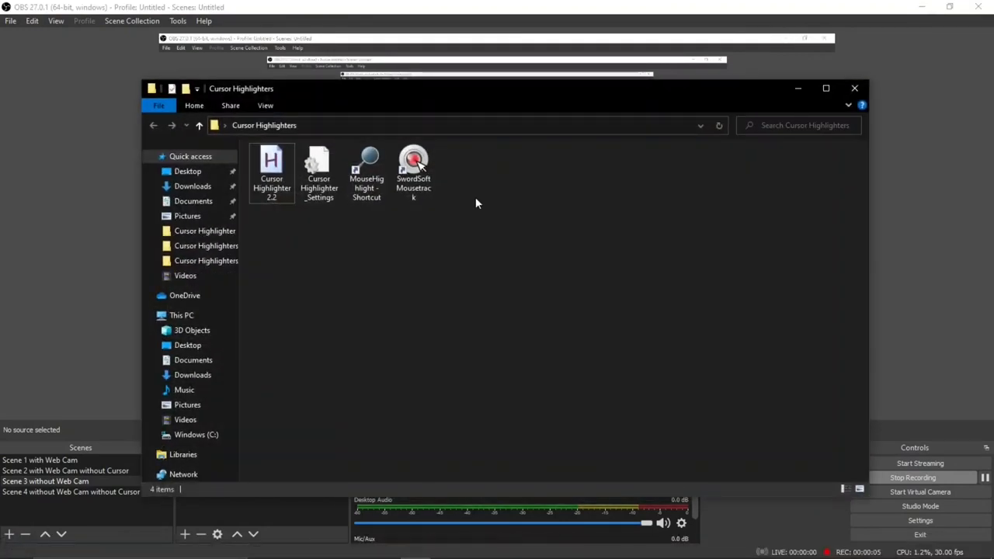
Step: Launch SwordSoft Mousetrack and adjust options in its General settings
double_click(413, 165)
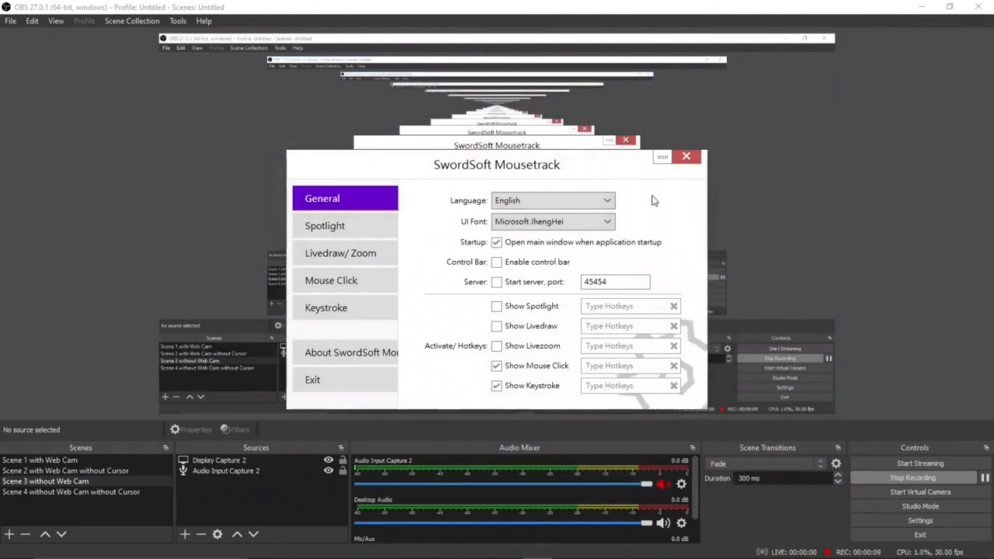
mouse_move(599, 167)
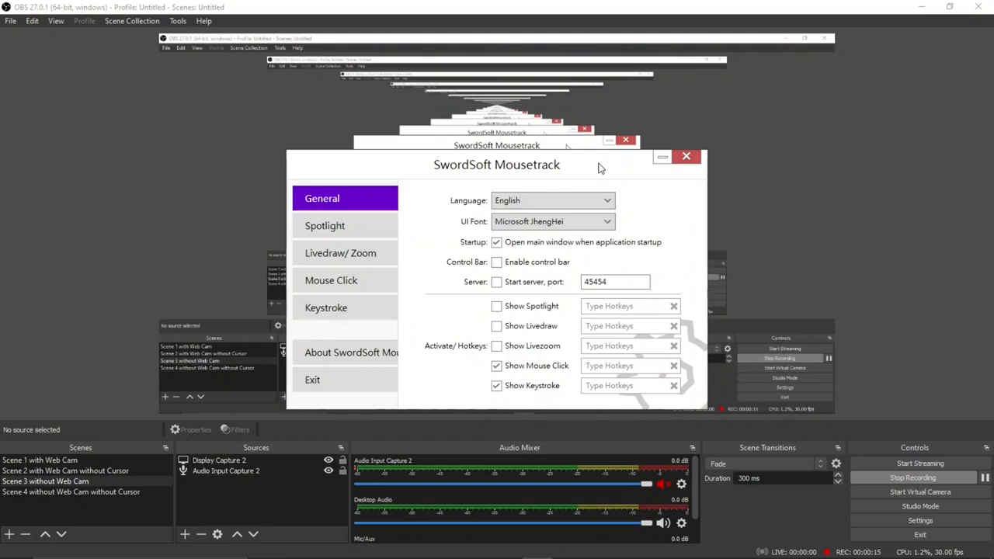
mouse_move(605, 165)
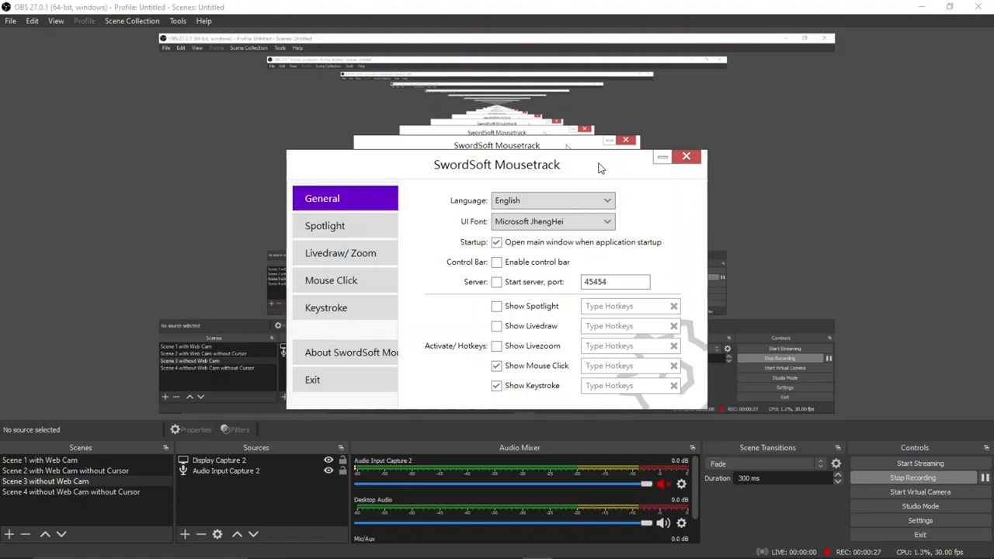
mouse_move(659, 208)
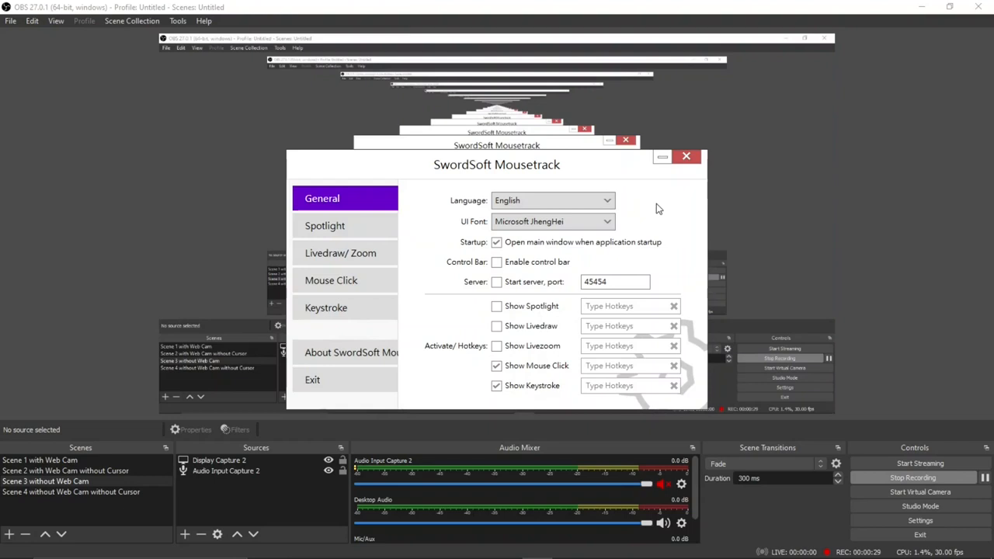
left_click(646, 208)
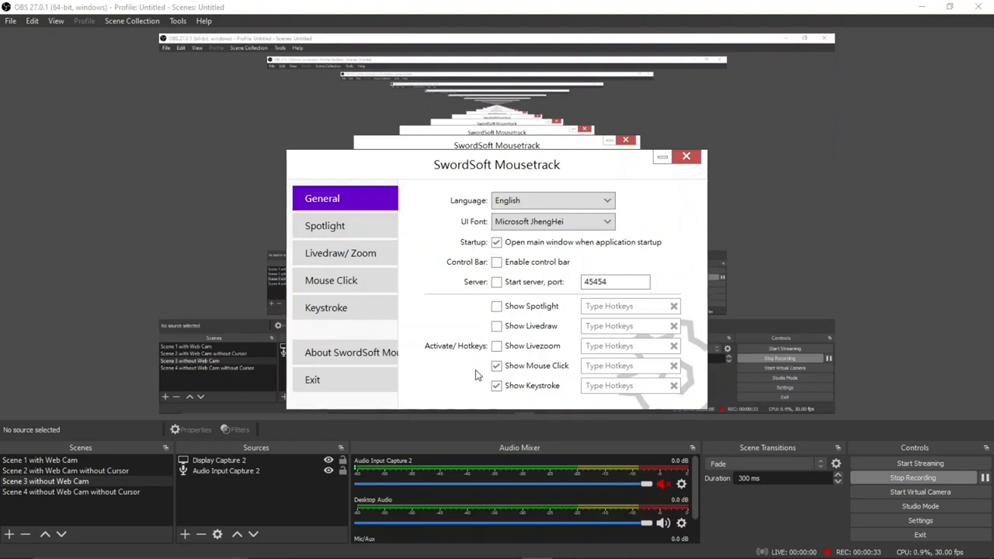
left_click(497, 367)
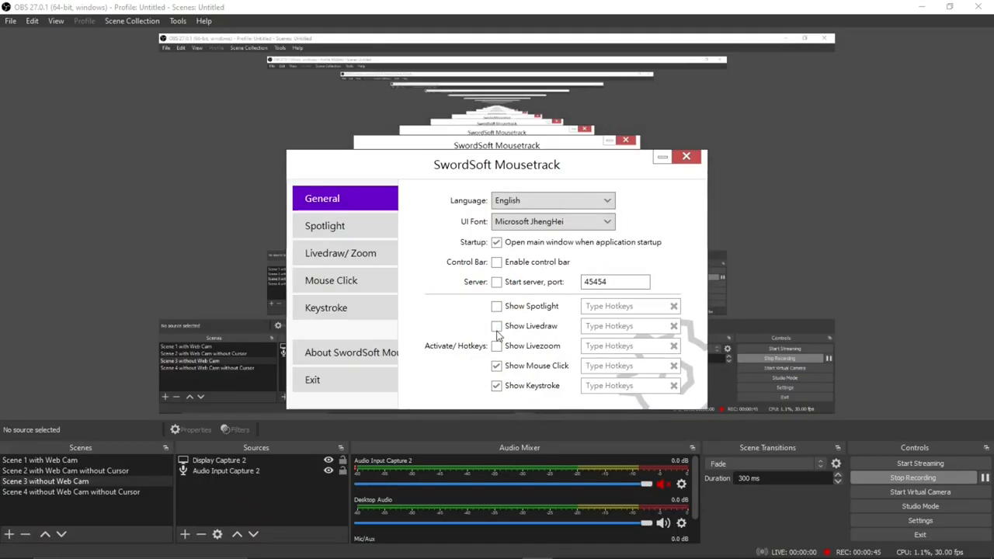
left_click(497, 327)
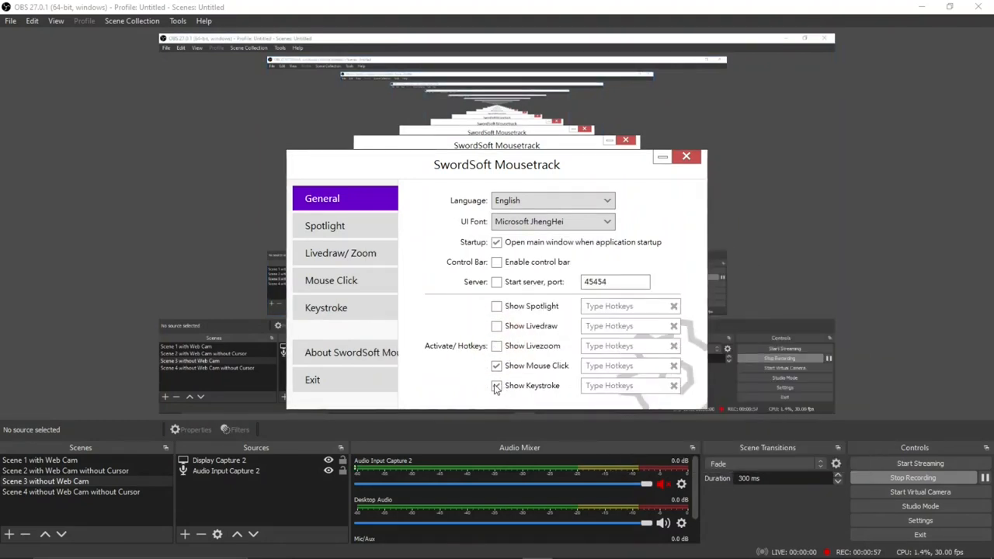
Step: Toggle Show Keystroke to demonstrate it, leaving keystroke display turned off
left_click(497, 385)
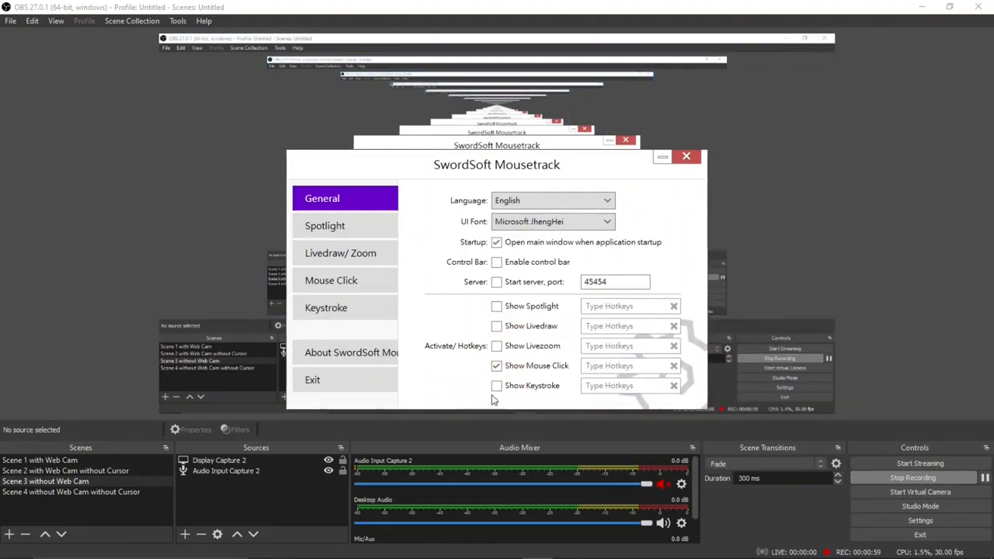
left_click(497, 385)
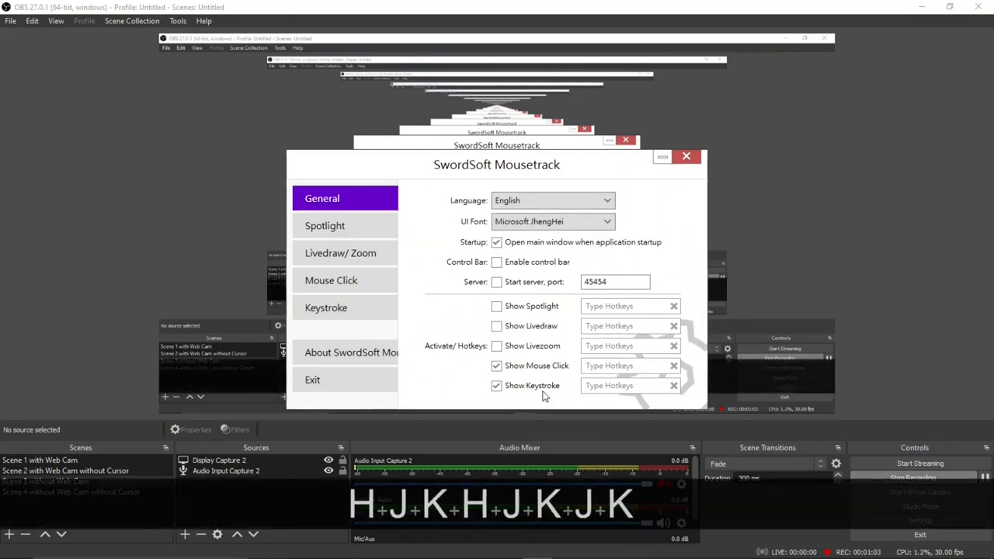
left_click(497, 385)
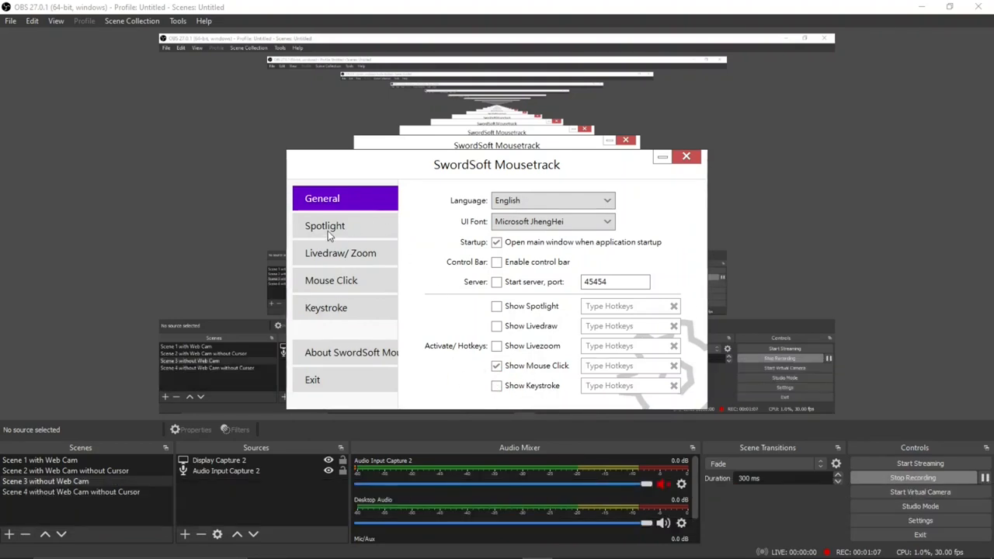
Step: Browse the Spotlight, Livedraw/Zoom and Keystroke settings, ending on Mouse Click
left_click(327, 225)
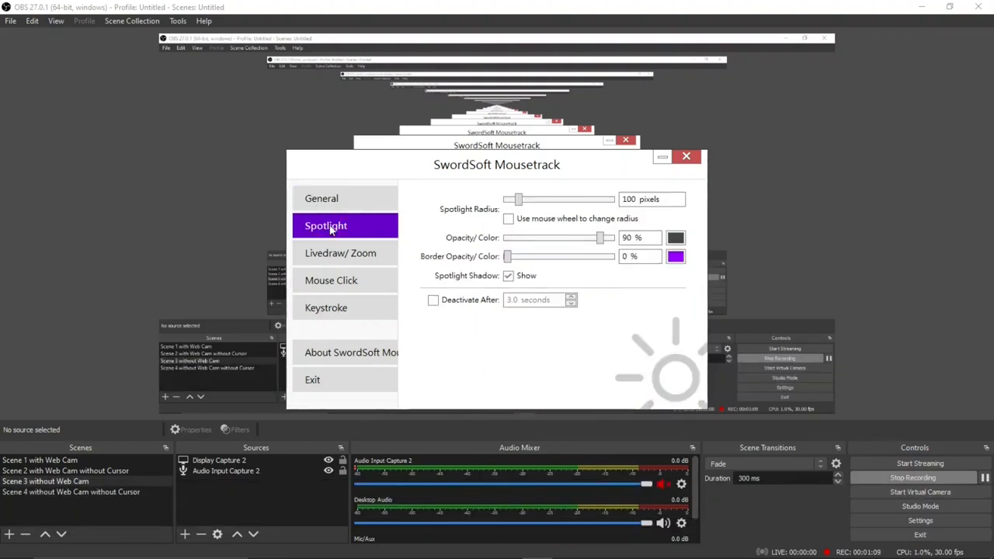
left_click(342, 251)
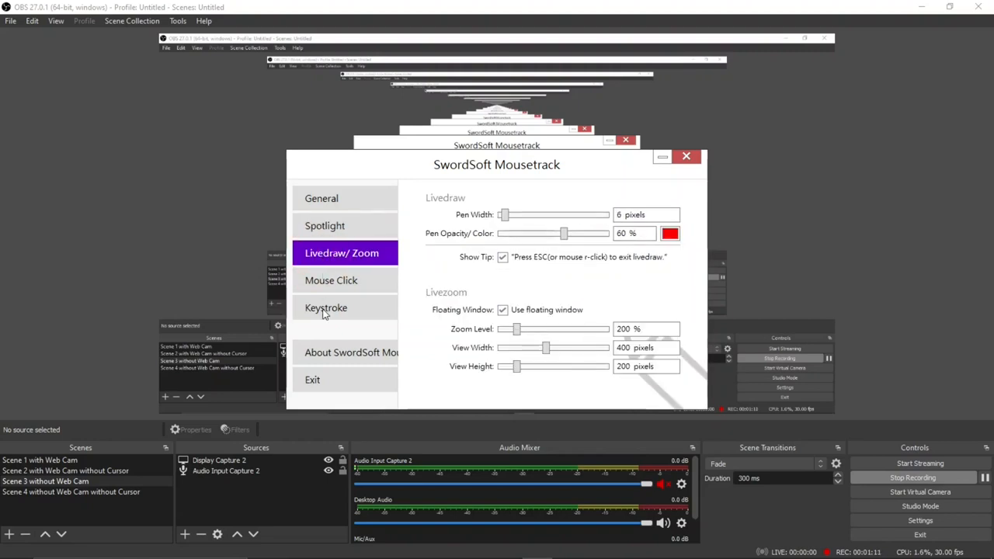
left_click(326, 307)
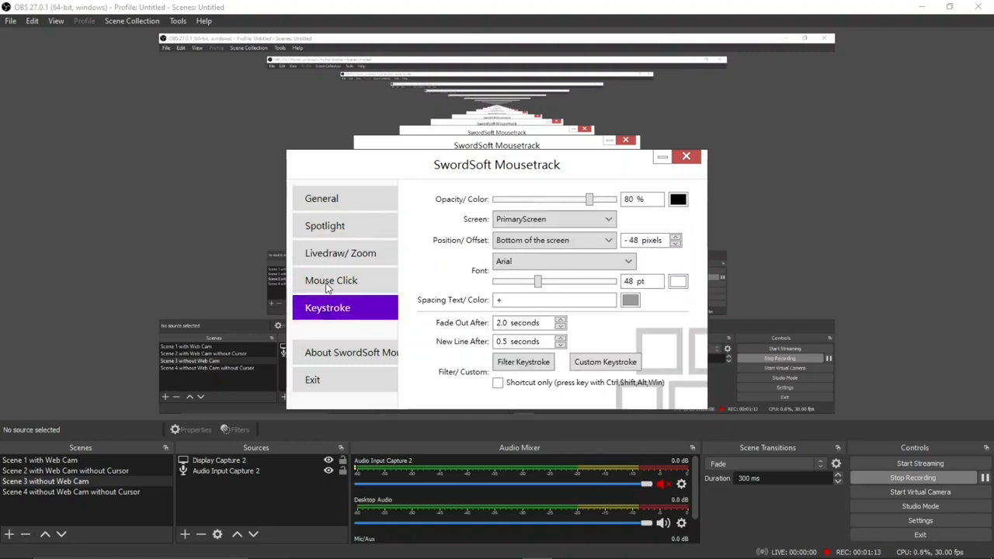
left_click(333, 279)
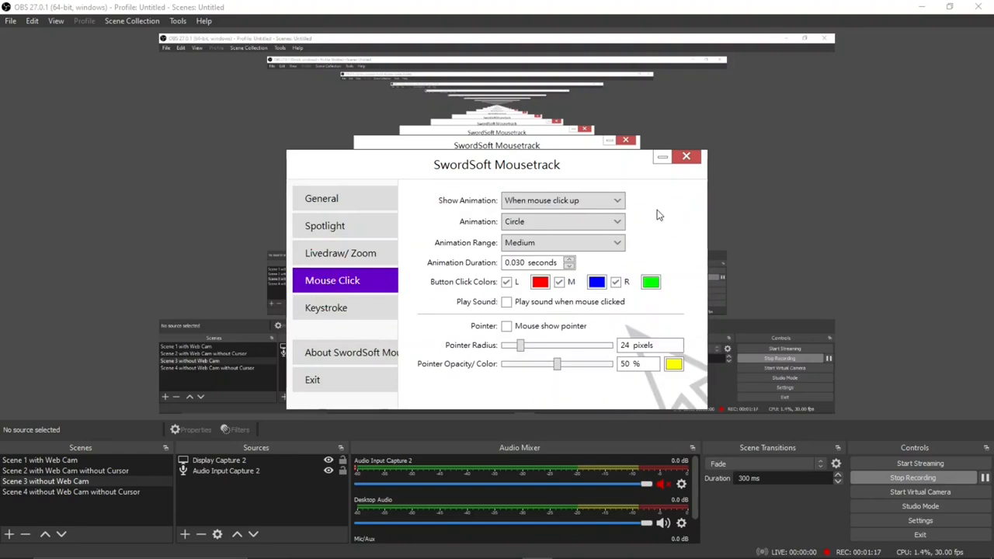
mouse_move(655, 225)
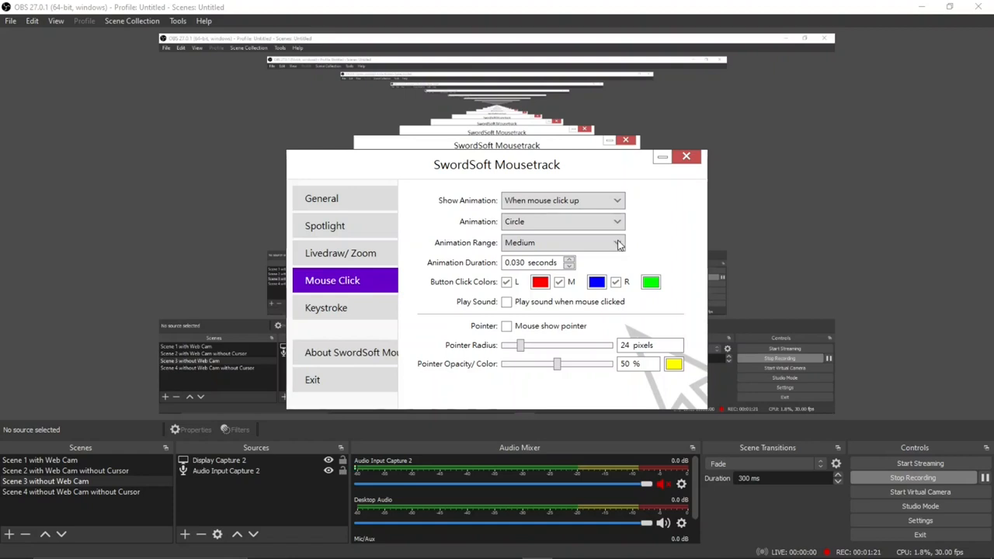
Step: Set click Animation Range to Small and enable Mouse show pointer at 35 px
left_click(619, 243)
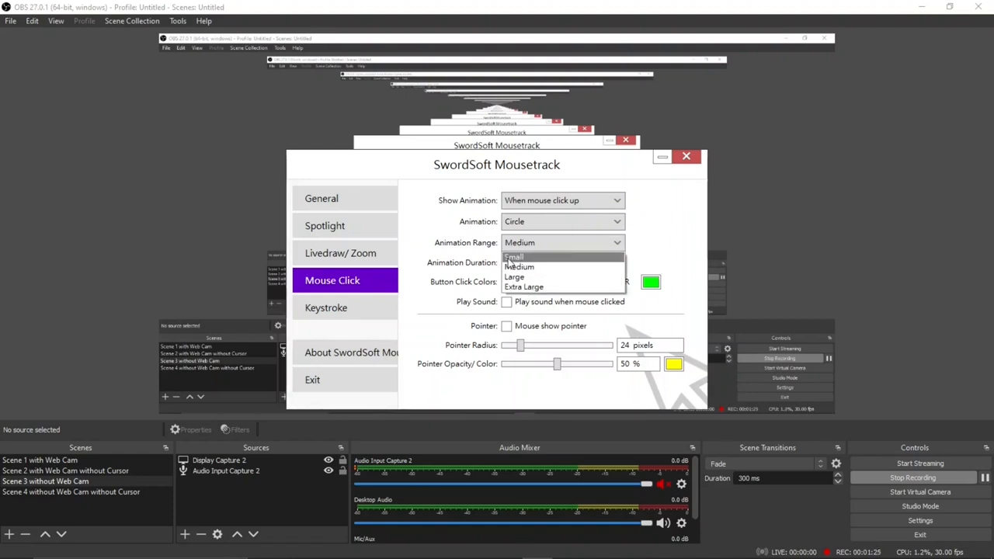
left_click(514, 256)
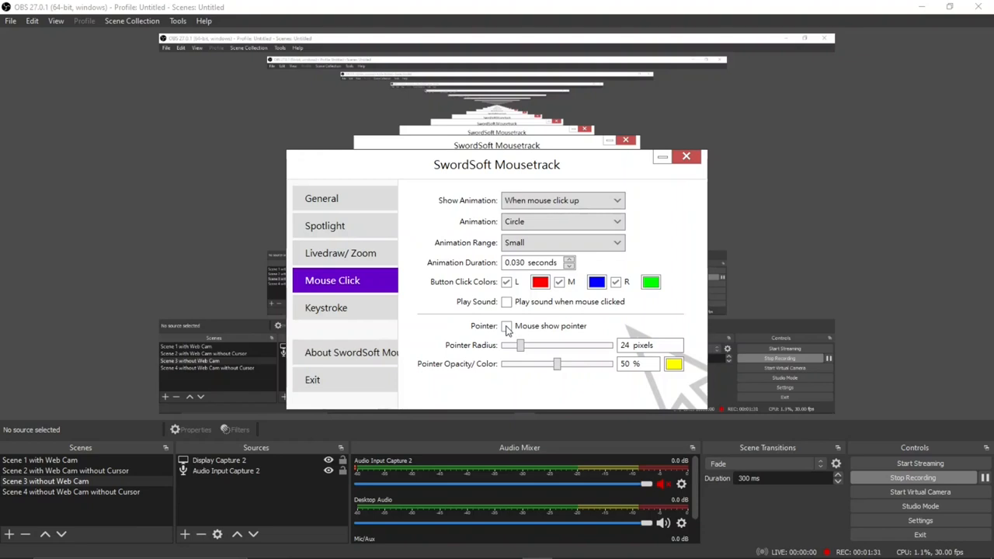
left_click(506, 326)
type("35")
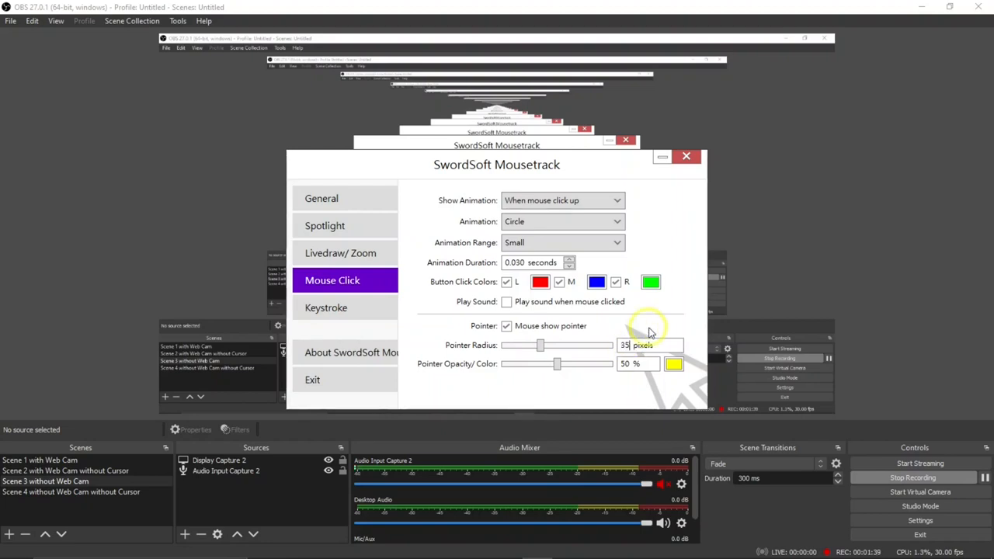
mouse_move(575, 386)
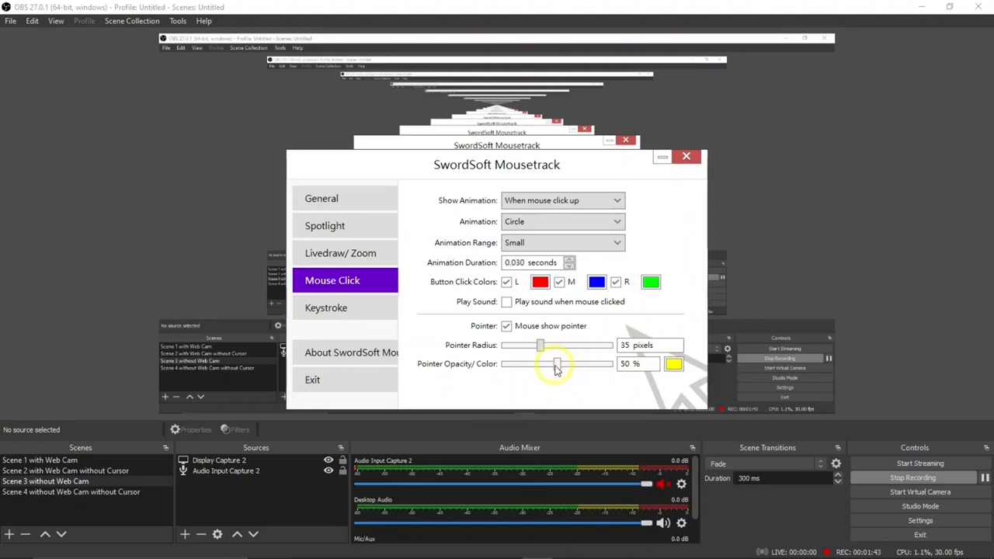
Step: Give the pointer highlight 100% opacity and a pure green colour
left_click_drag(557, 364, 609, 363)
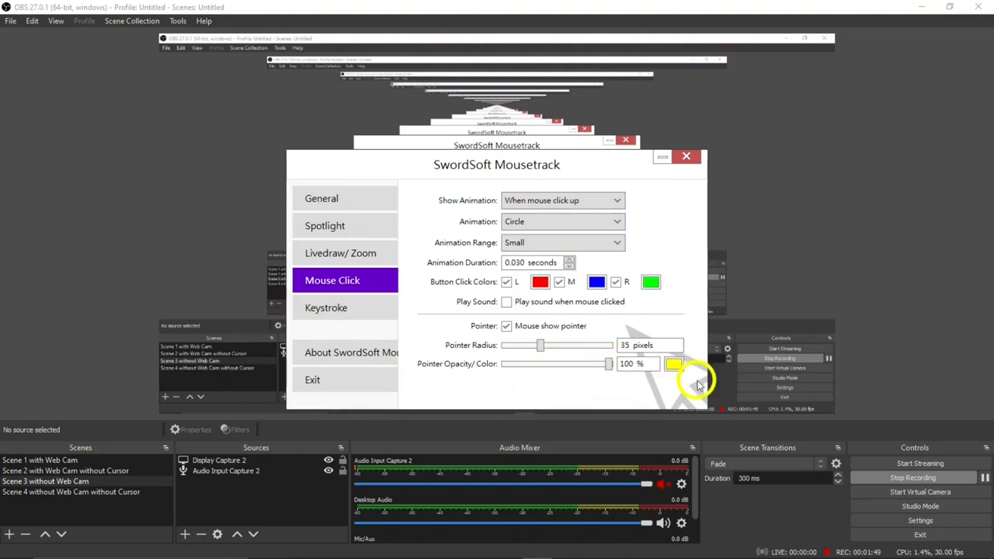
left_click(674, 363)
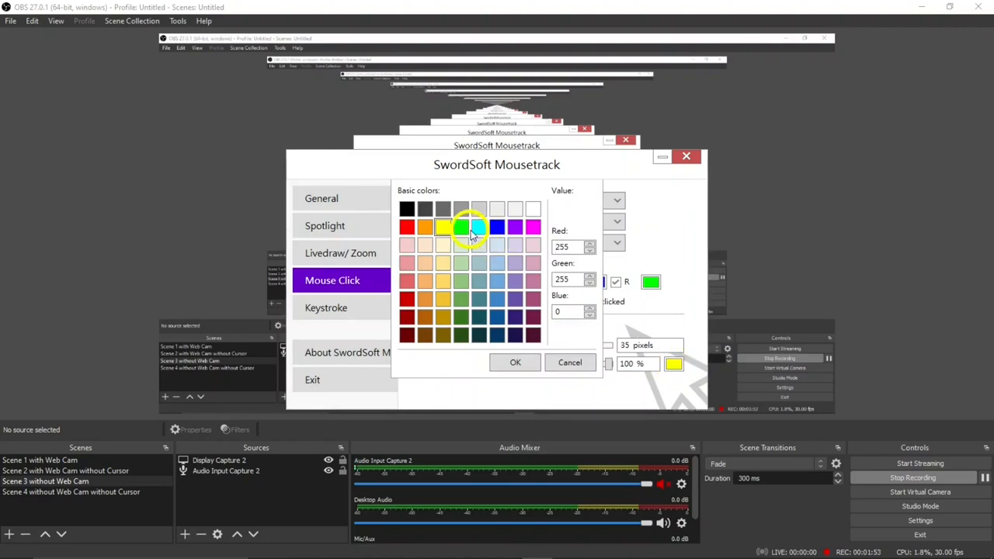
left_click(460, 227)
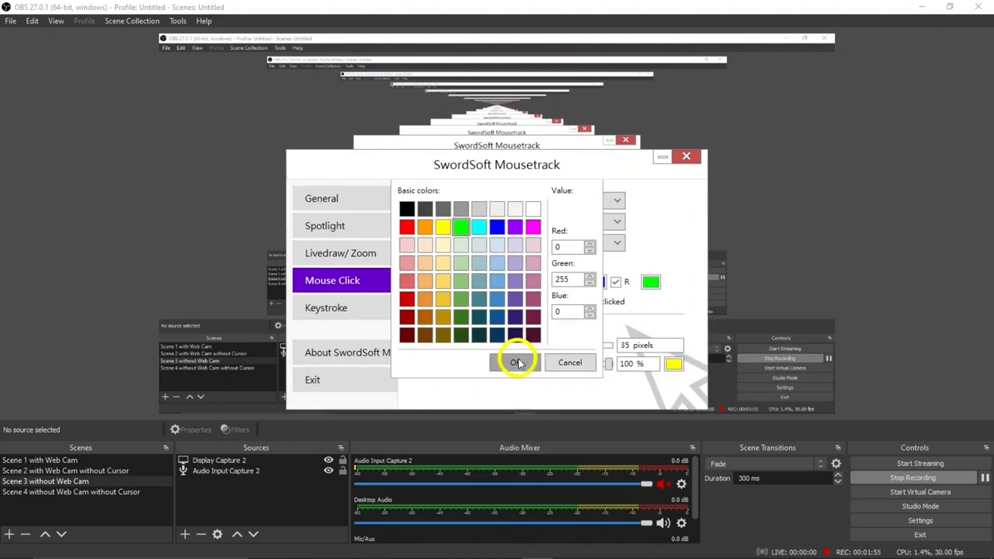
left_click(515, 364)
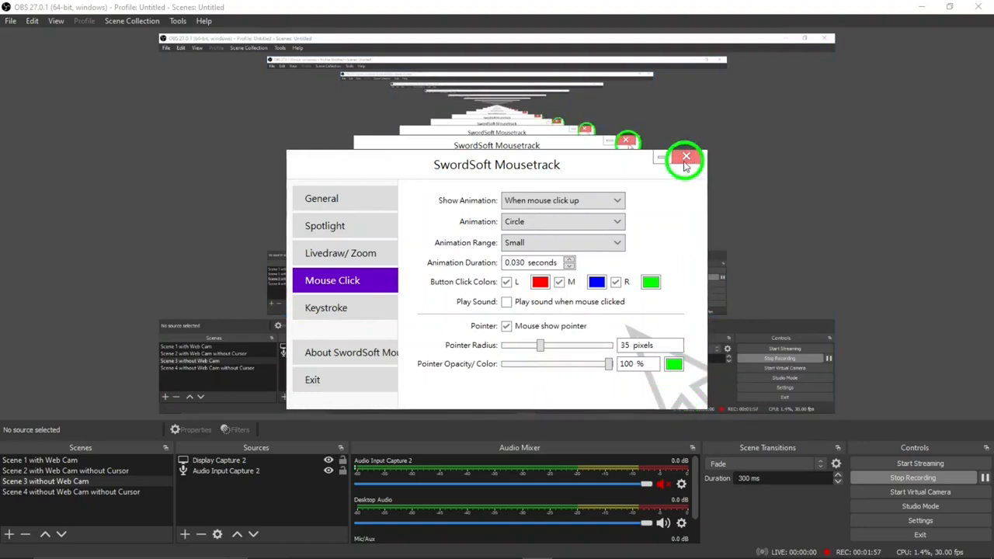
mouse_move(312, 379)
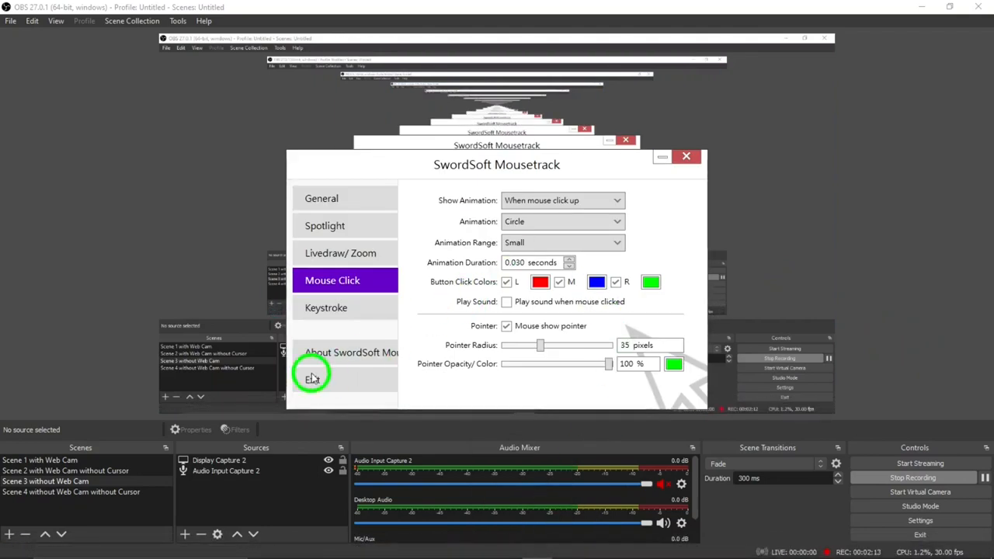
Step: Exit Mousetrack and confirm with Yes
left_click(312, 379)
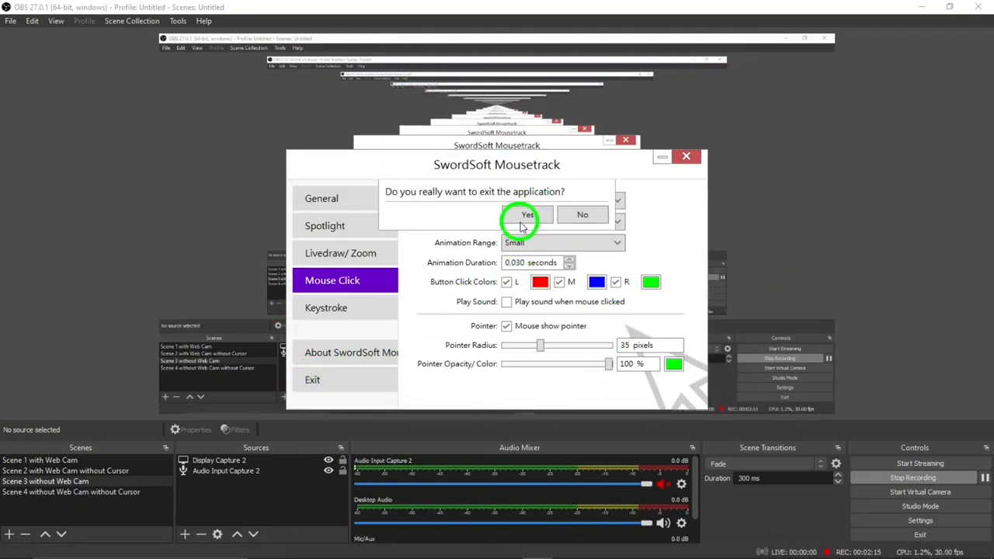
left_click(528, 214)
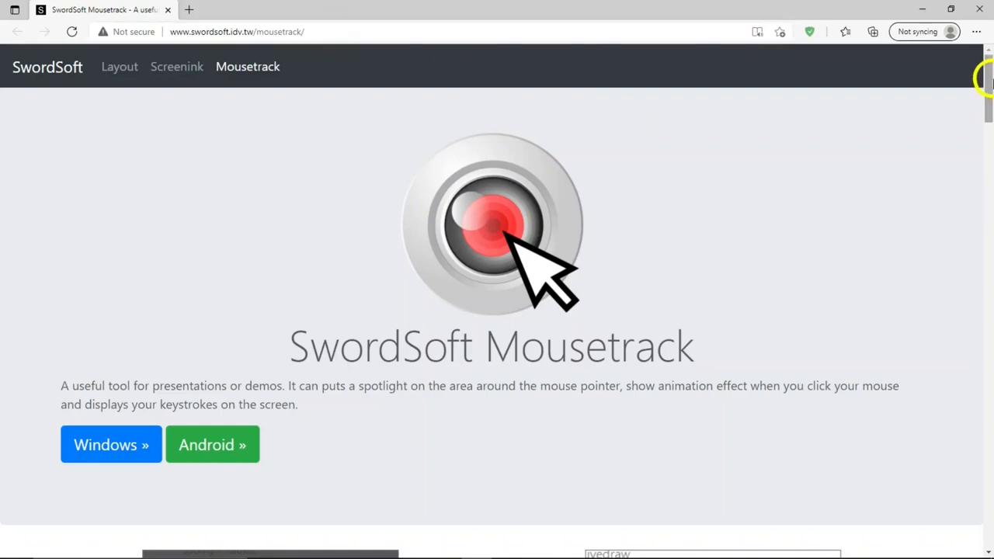
Step: Scroll the Mousetrack page to the Download for Windows section with $2.99 and Microsoft Store options
scroll("down", 3)
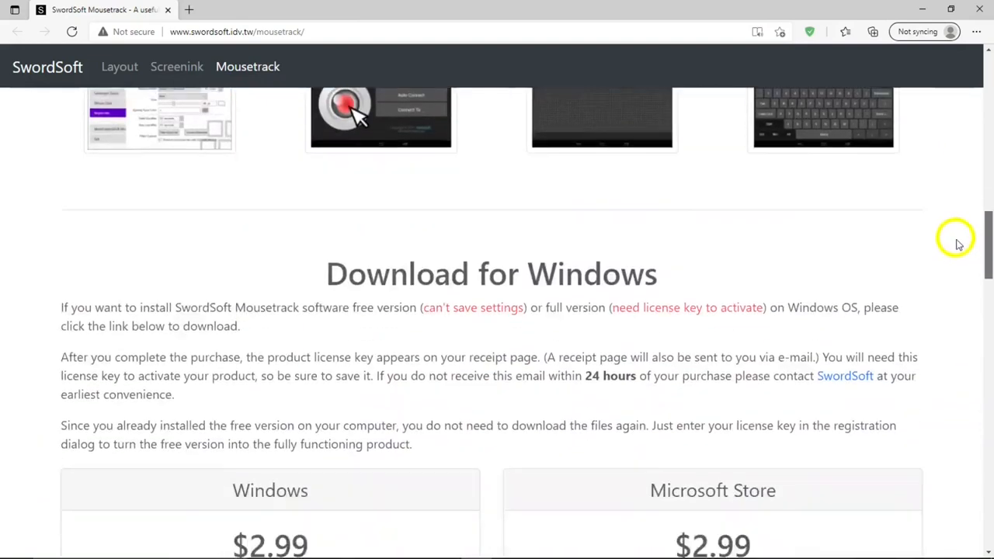
scroll("down", 3)
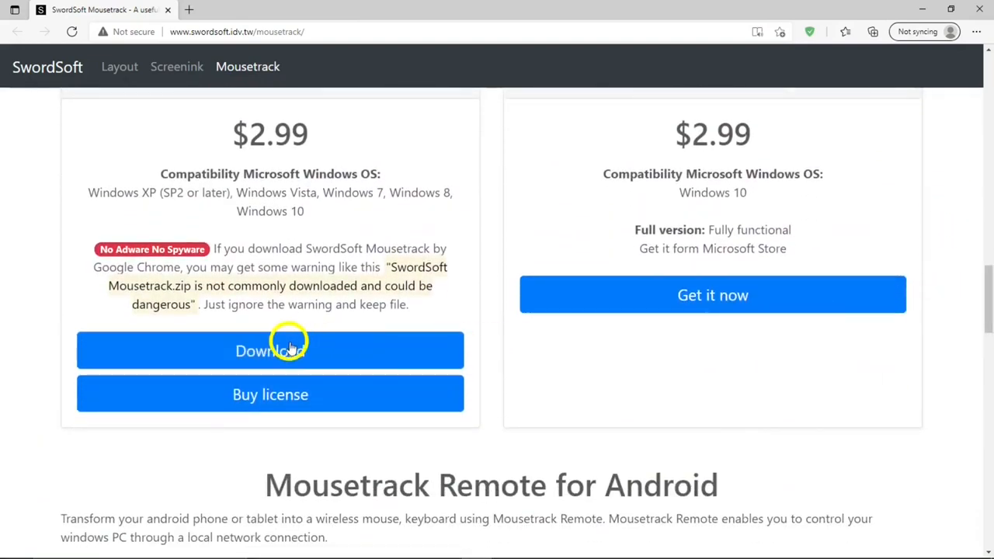